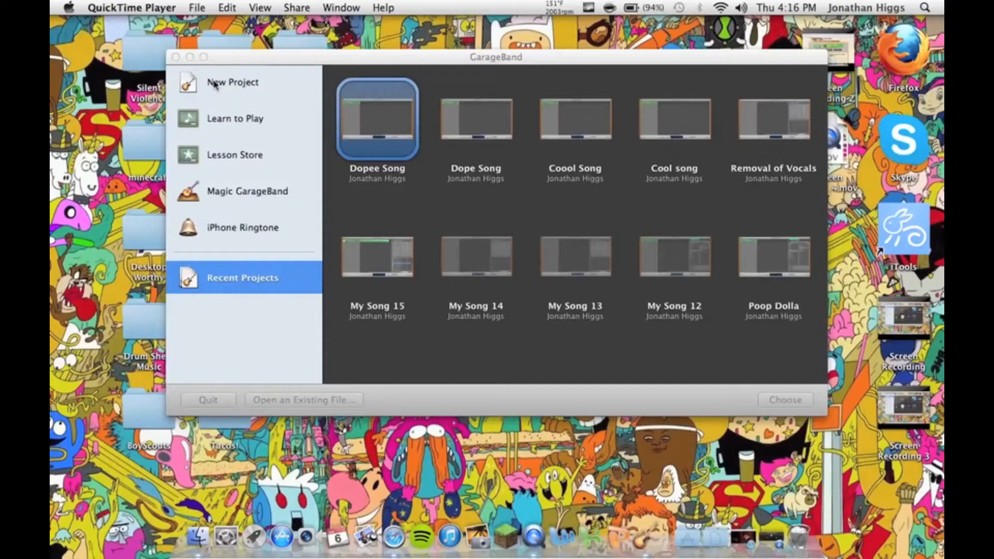
- Create a new empty project named 'toiu' with its default Grand Piano track
left_click(234, 82)
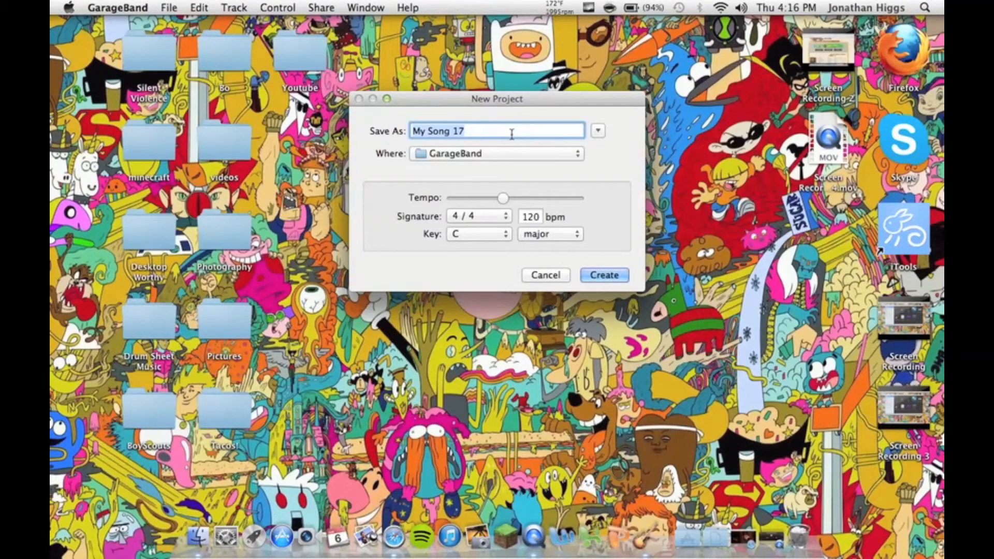
type("toiu")
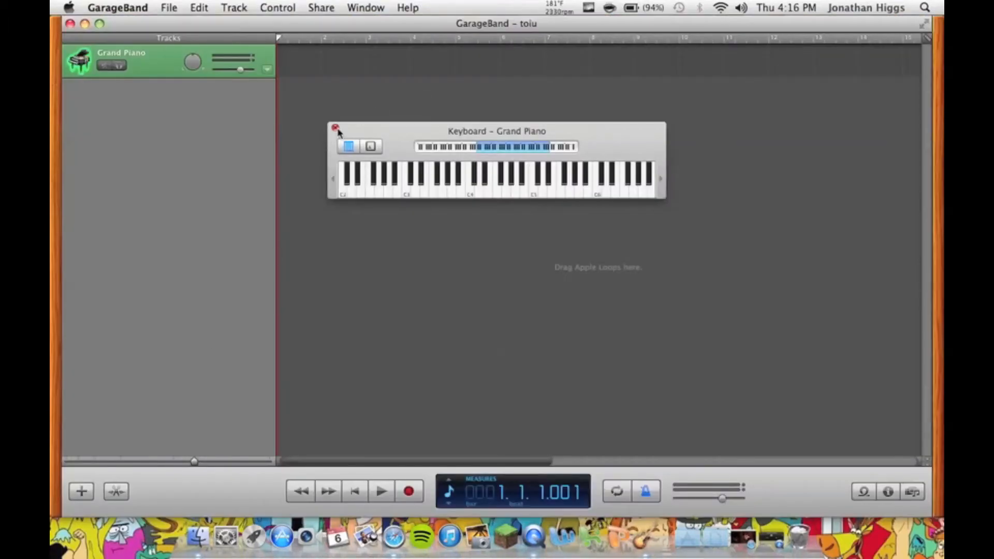
- Remove the Grand Piano track and drag the iTunes song 'Adam's song' into the timeline
left_click(335, 128)
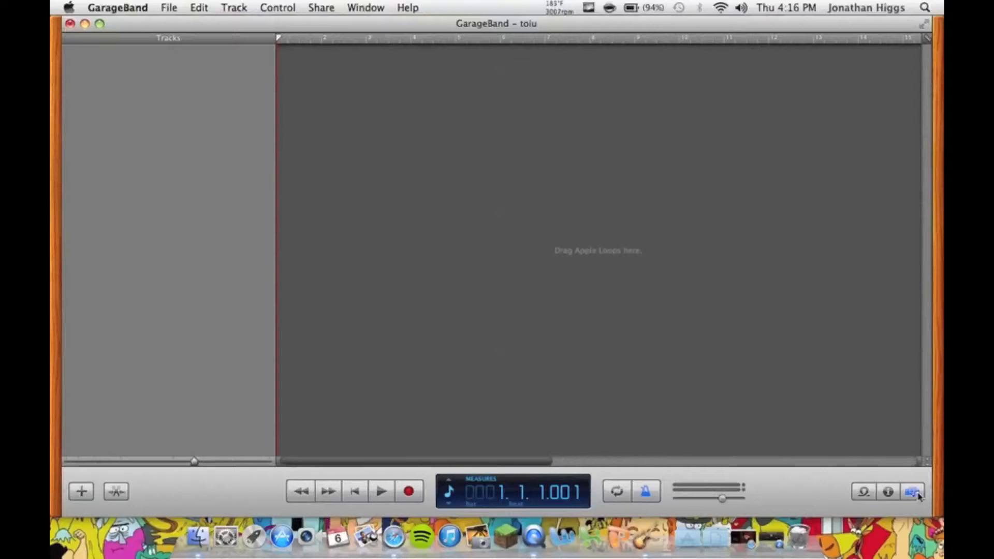
left_click(912, 491)
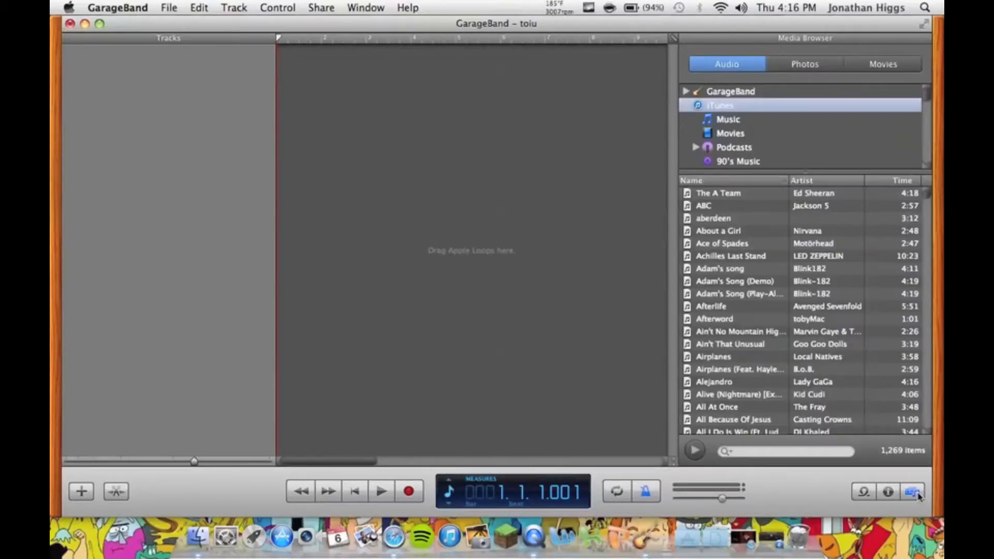
mouse_move(741, 359)
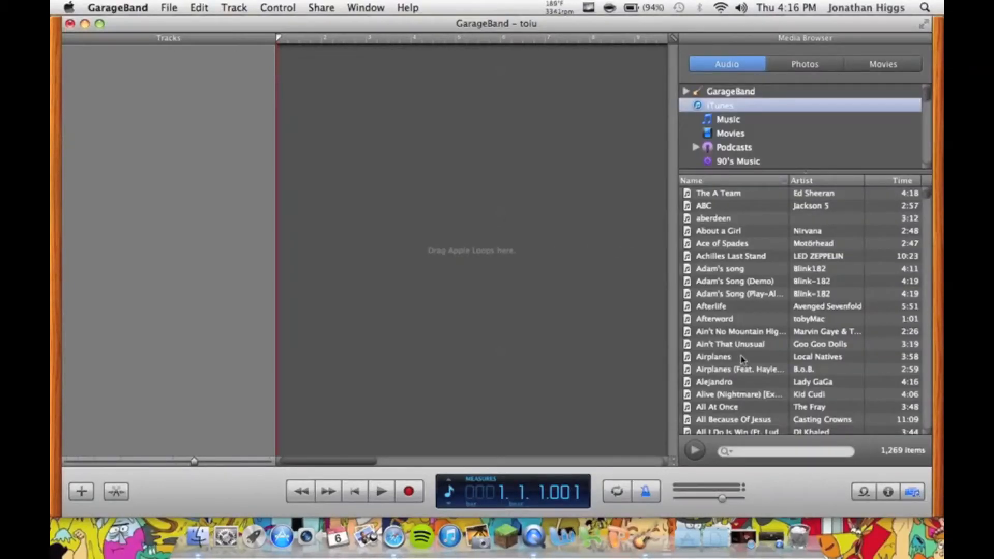
scroll("down", 3)
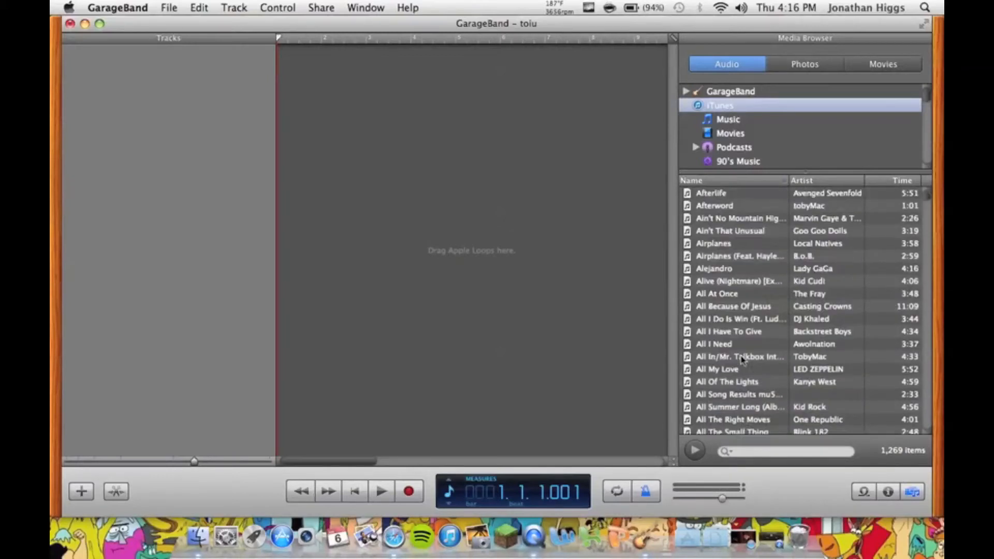
scroll("up", 3)
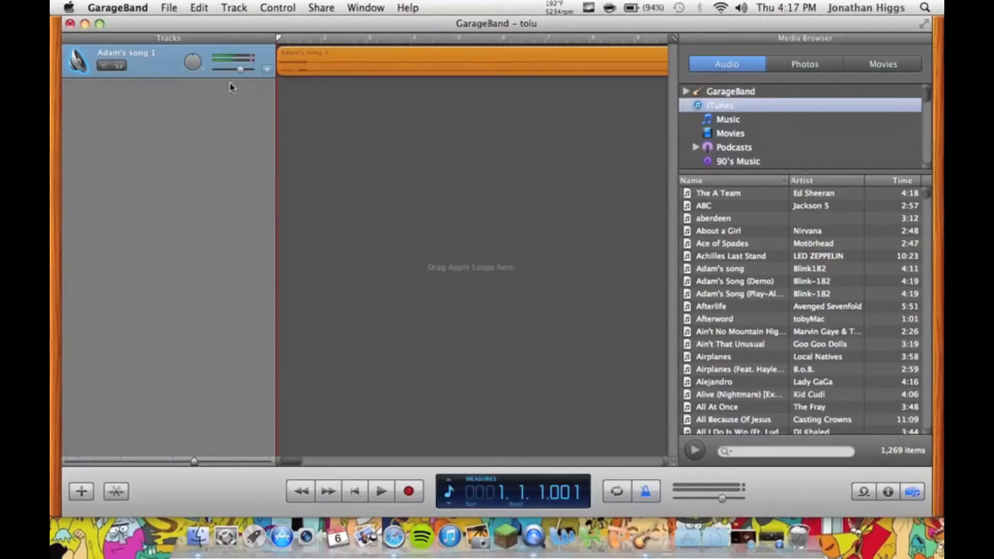
- Play 'Adam's song' and show its audio region in the Track Editor
left_click(381, 490)
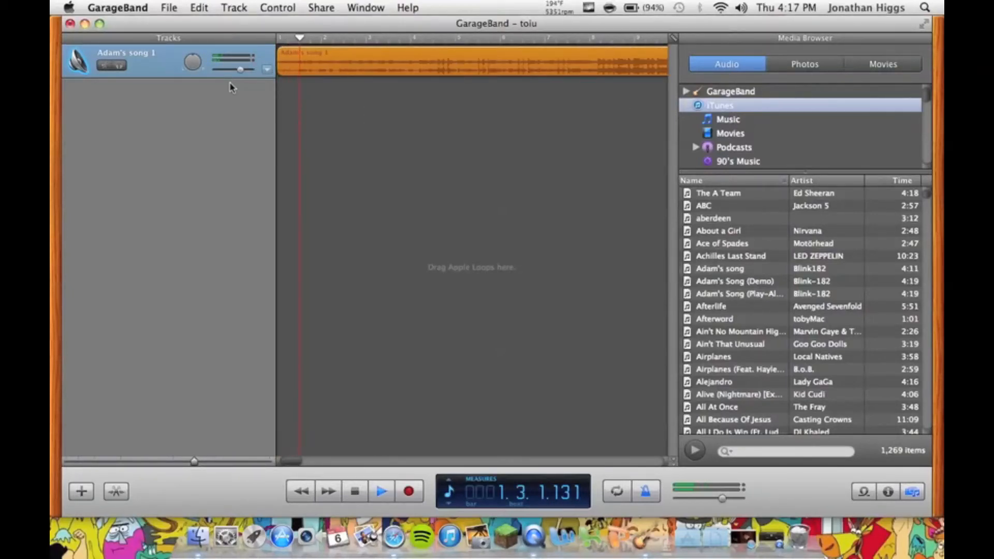
left_click(300, 491)
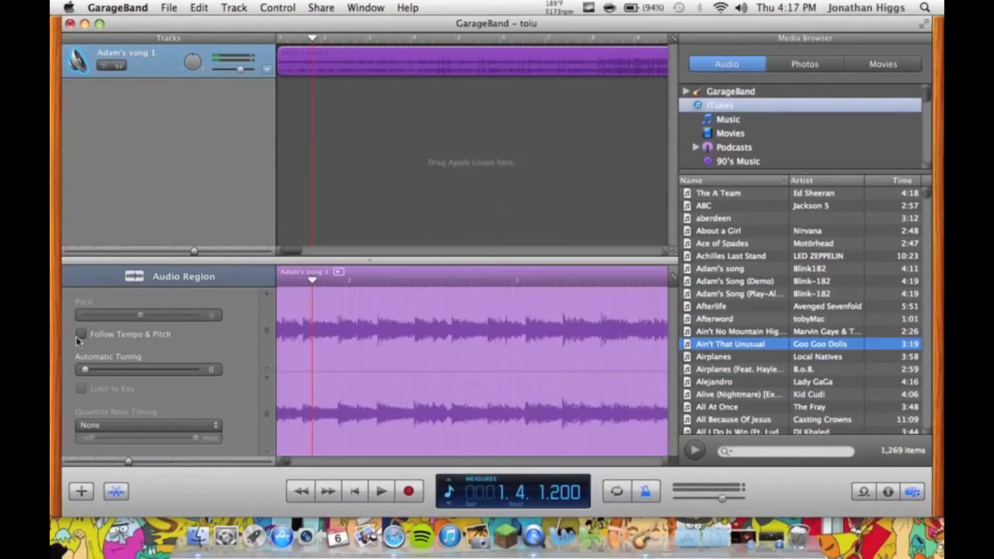
- Enable Follow Tempo & Pitch for the song region and show the track's info
left_click(81, 334)
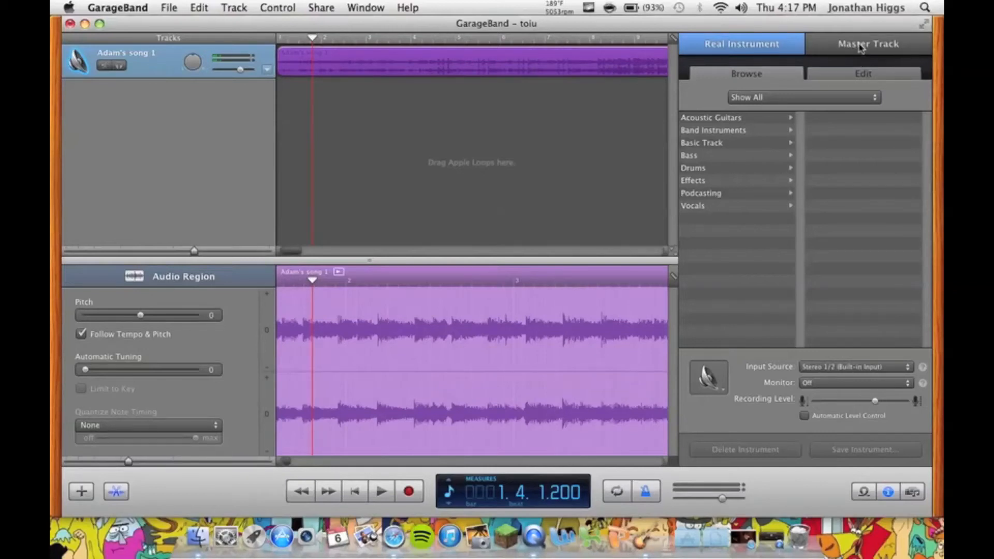
- Add AUPitch as a master effect in an empty Master Effects slot
left_click(868, 43)
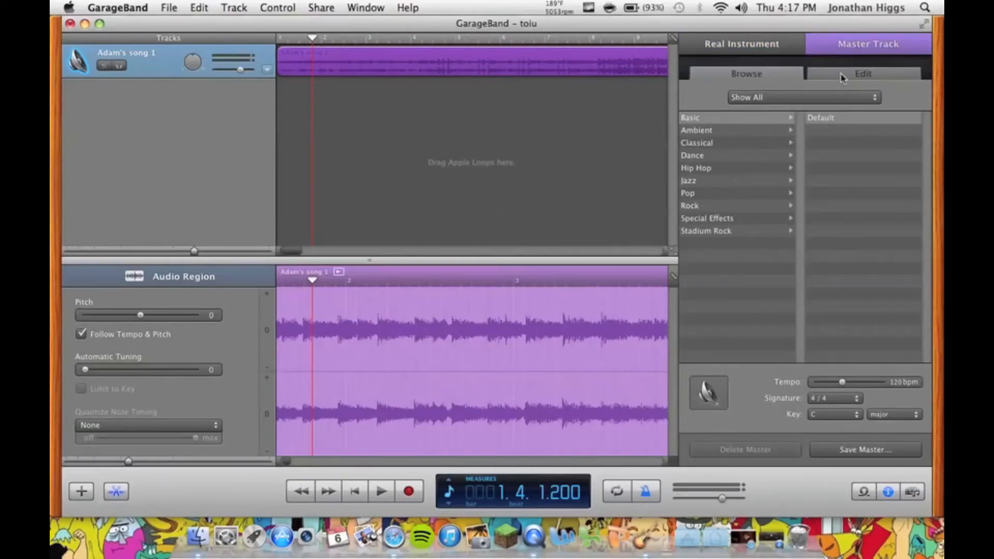
left_click(862, 73)
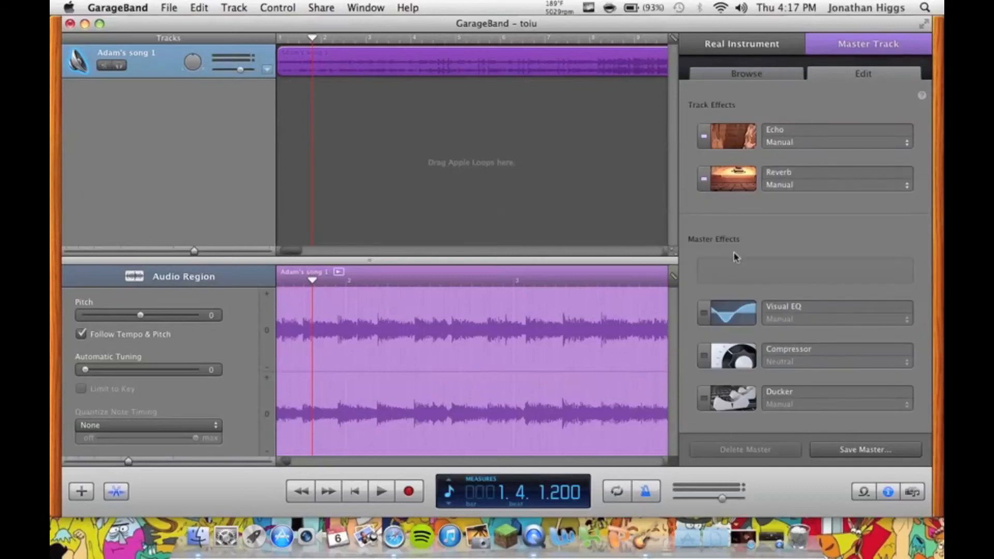
left_click(803, 270)
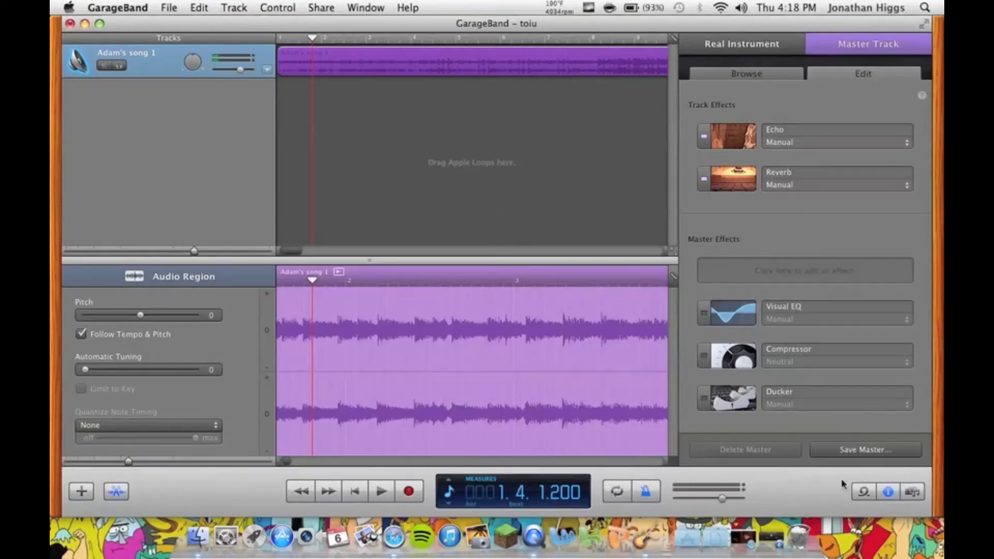
left_click(834, 269)
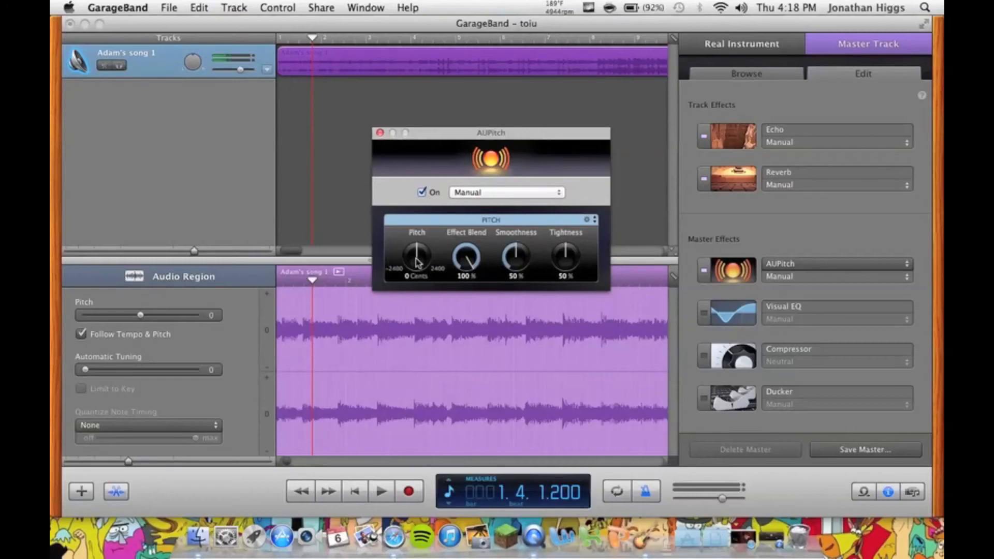
- Turn the AUPitch Pitch knob to 840 cents and close the effect window
left_click(416, 256)
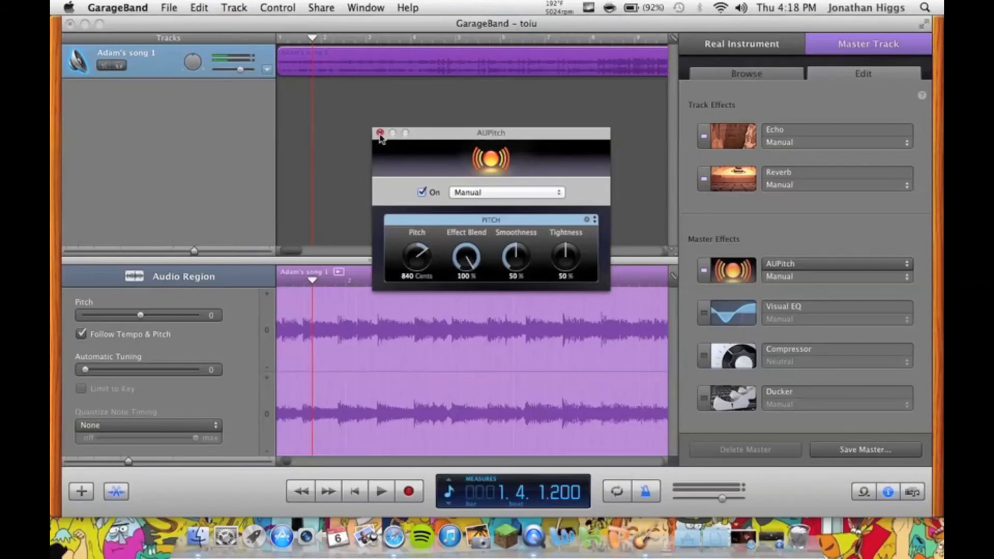
left_click(380, 133)
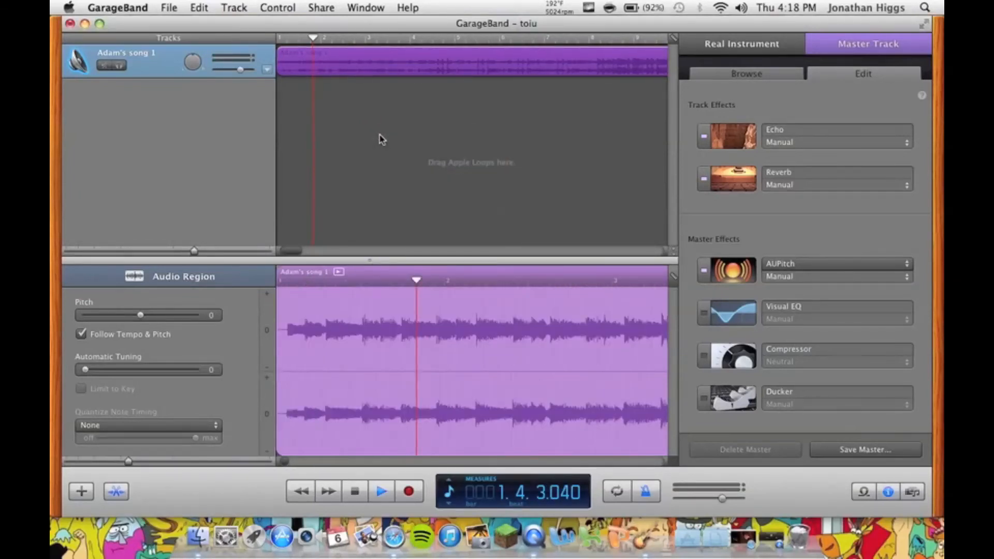
- Play the pitch-shifted song, then switch the LCD to Project mode showing key, tempo and signature
left_click(381, 490)
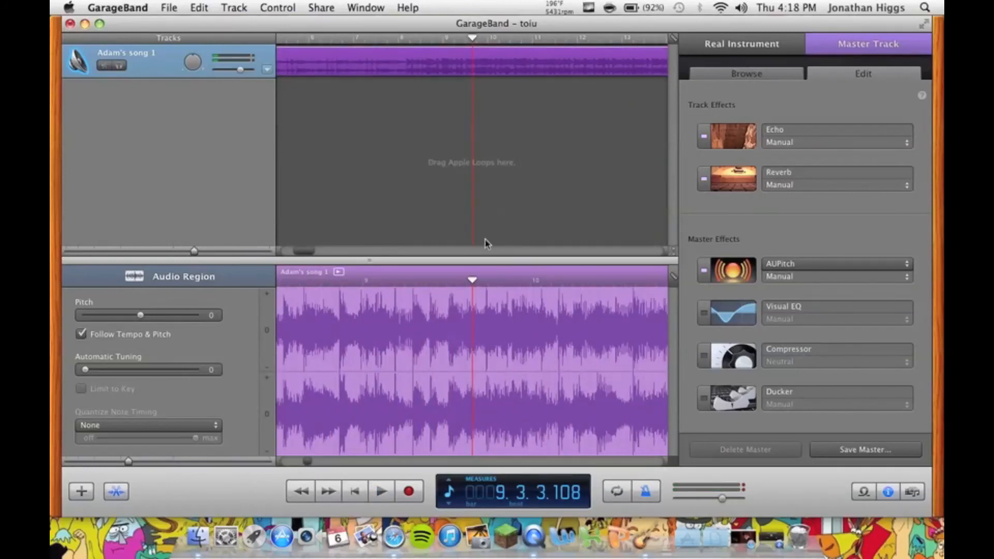
left_click(727, 270)
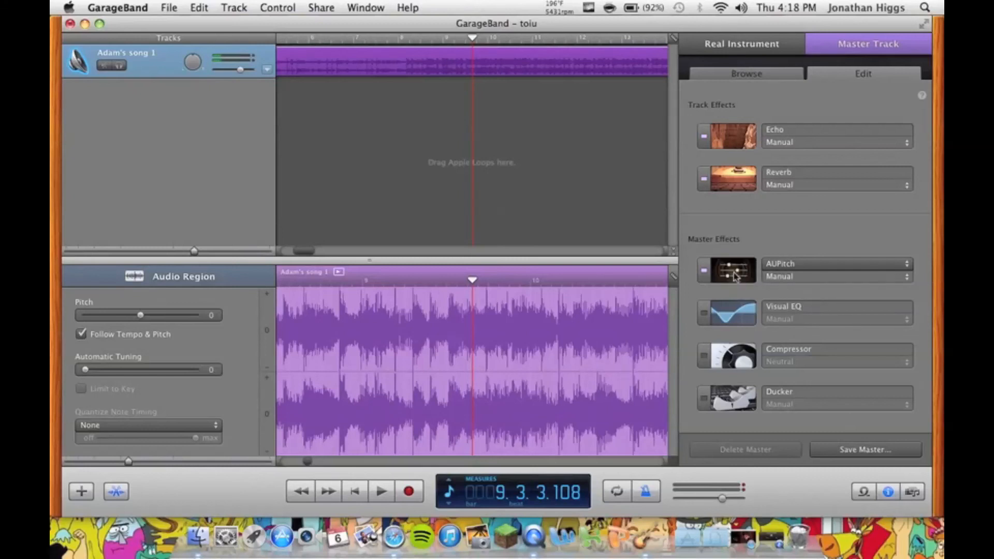
mouse_move(728, 274)
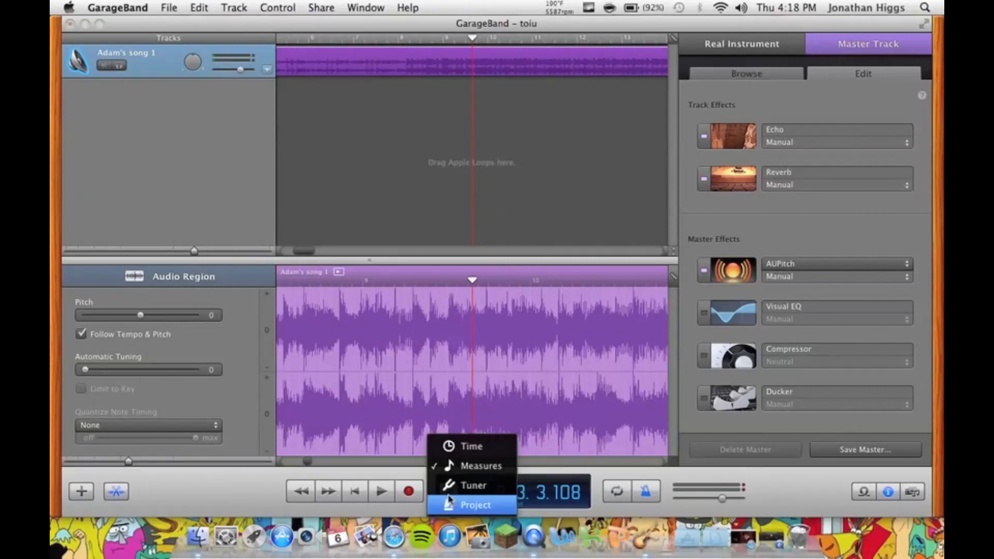
left_click(476, 504)
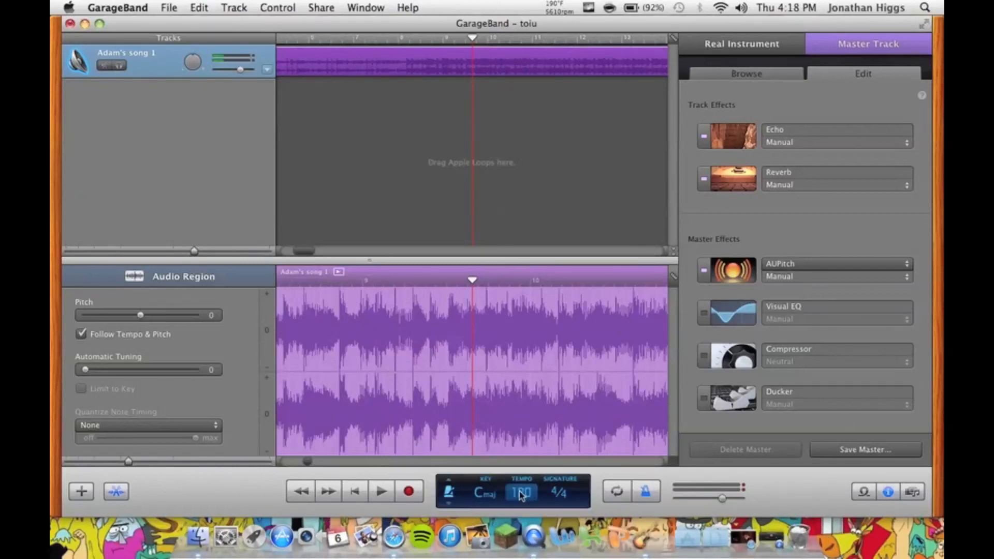